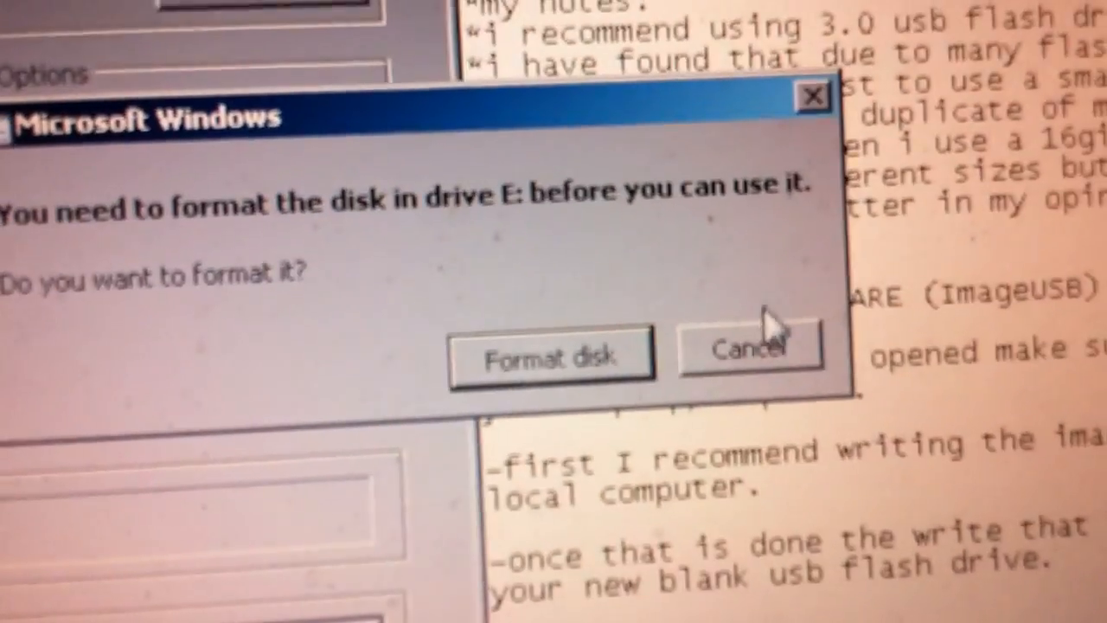
Step: Cancel the 'format the disk in drive E:' prompt without formatting the drive
left_click(749, 352)
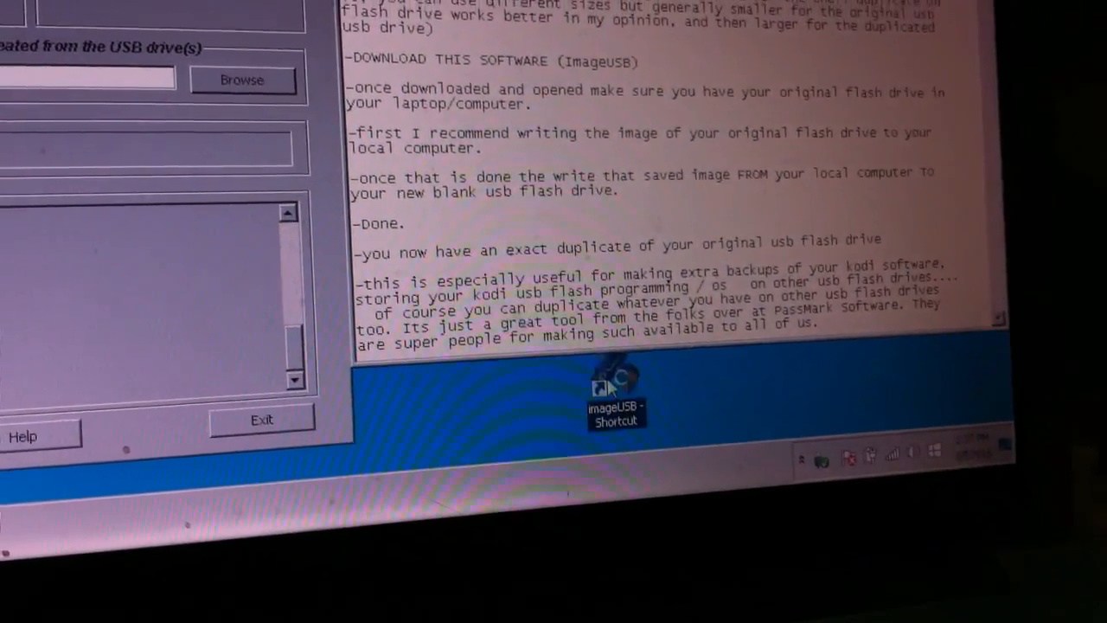
Step: Launch ImageUSB from its desktop shortcut
double_click(616, 384)
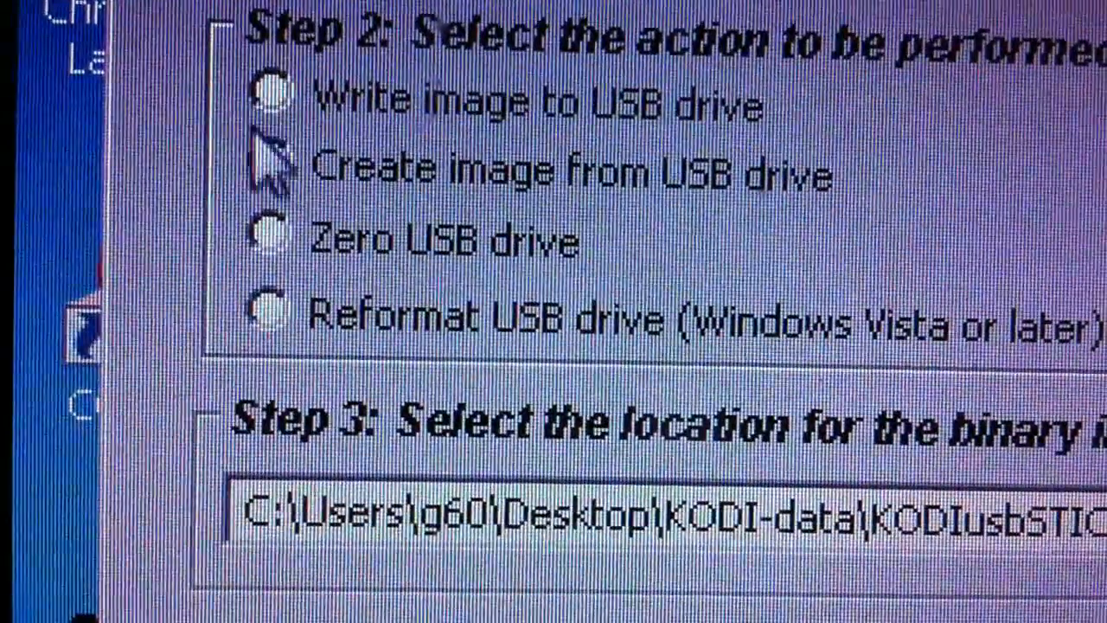
Step: Choose 'Create image from USB drive' as the Step 2 action
left_click(273, 173)
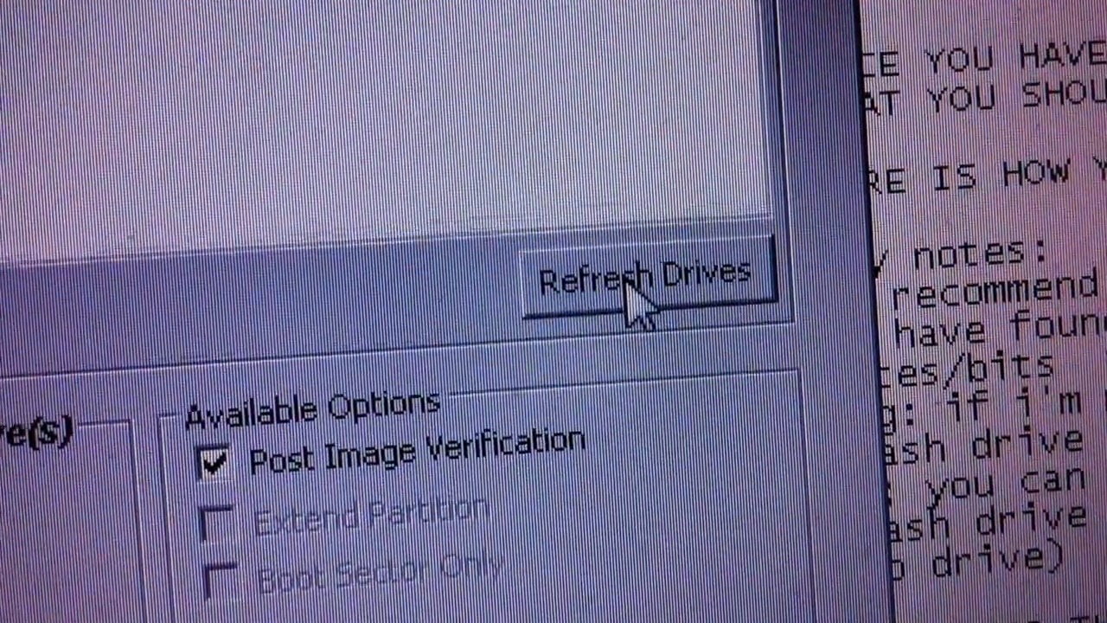
Step: Refresh the drive list, confirming, so the 7456 MB E: drive appears
left_click(640, 273)
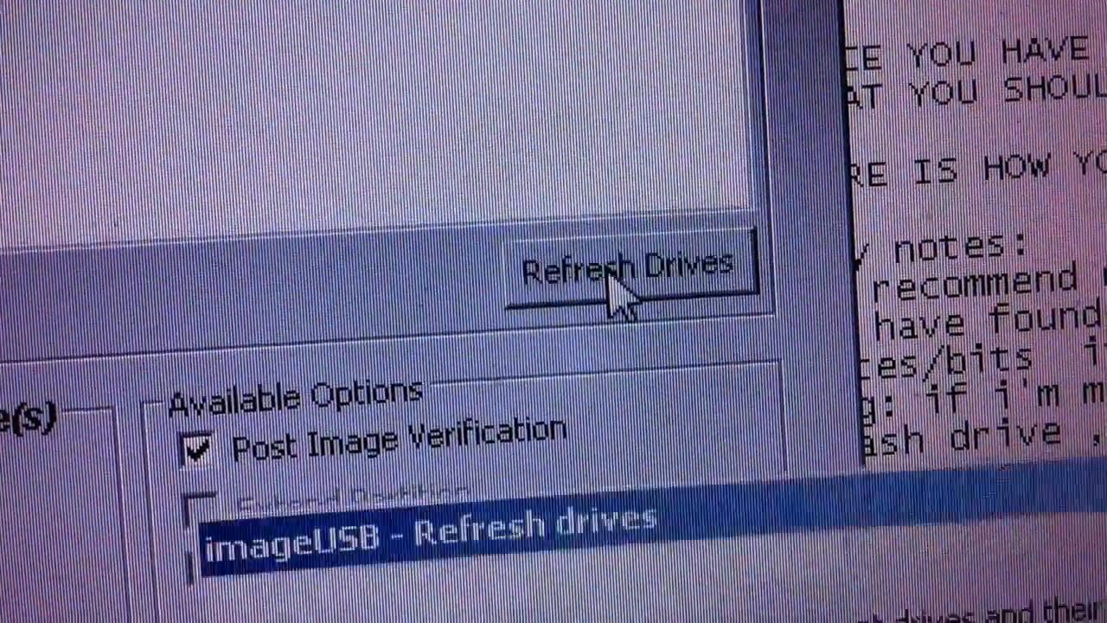
left_click(637, 263)
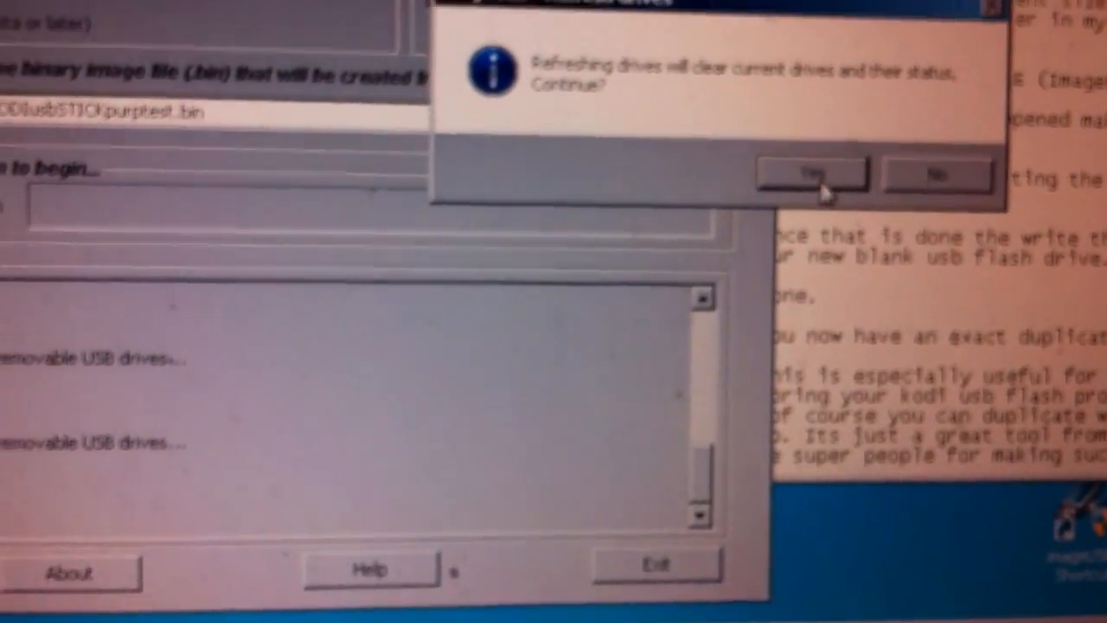
left_click(811, 173)
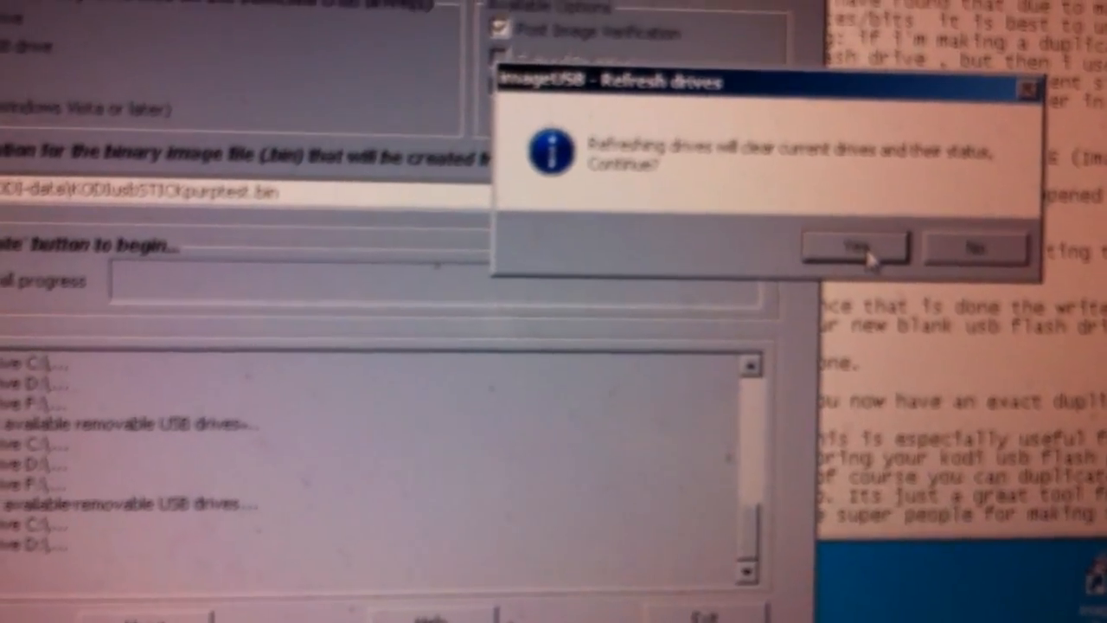
left_click(851, 246)
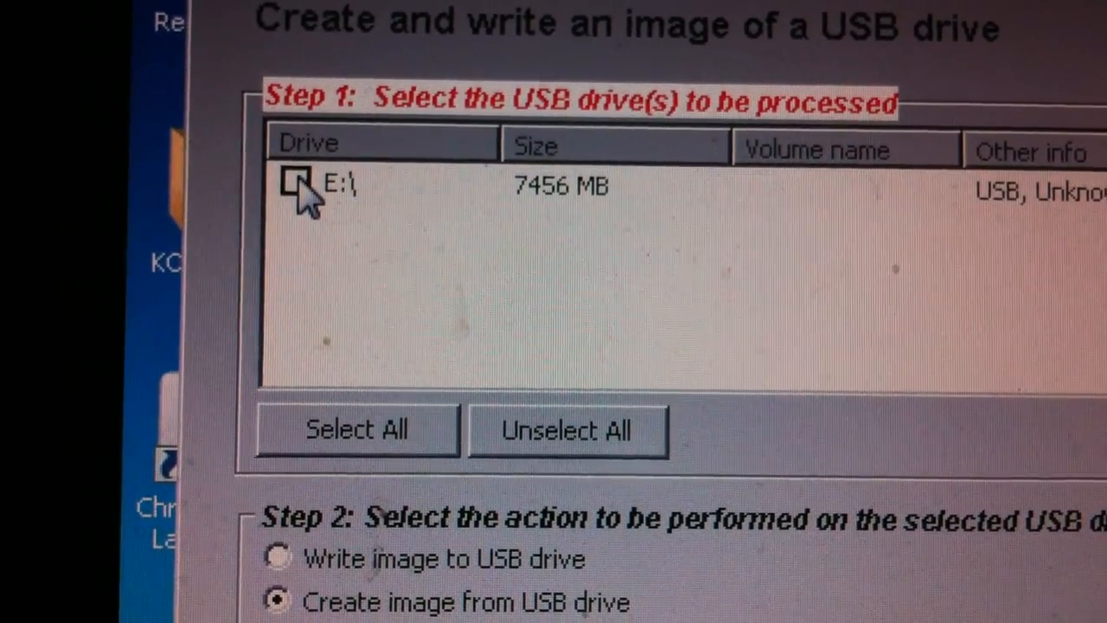
Step: Tick drive E:\ for imaging with KODIusbSTICKpurptest.bin as the destination file
left_click(298, 183)
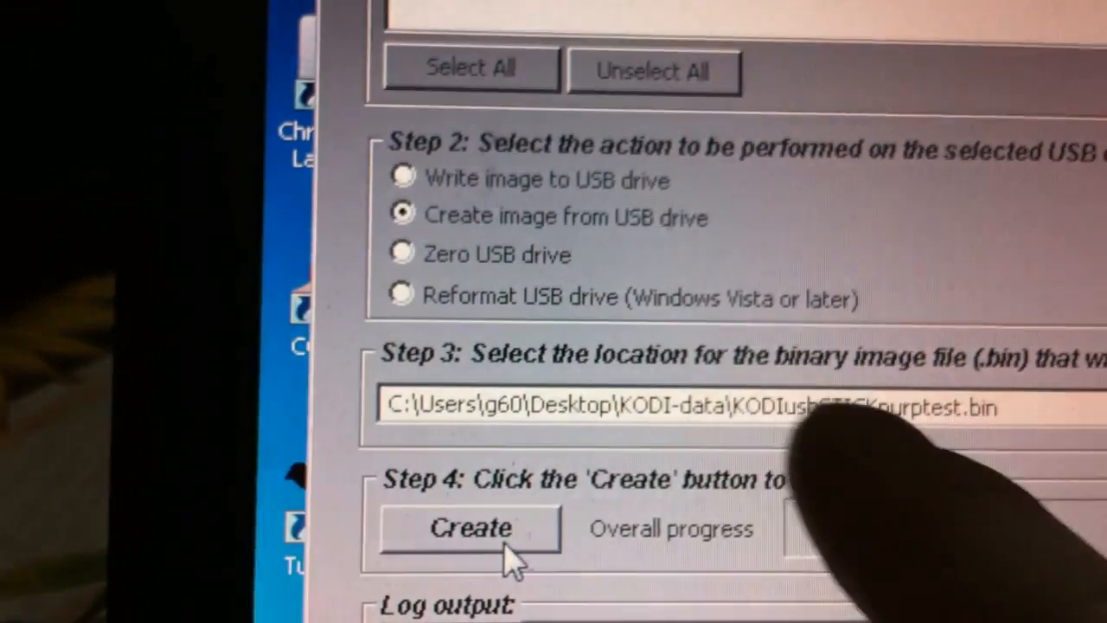
left_click(468, 528)
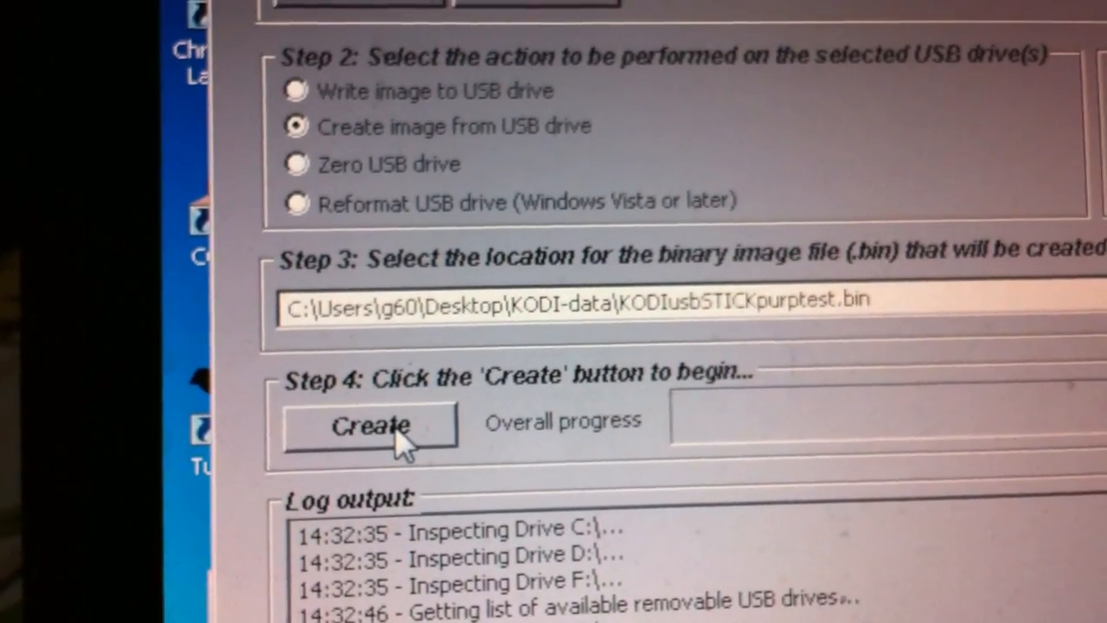
Step: Create and verify the .bin image of drive E:, confirming the verification prompt
left_click(370, 425)
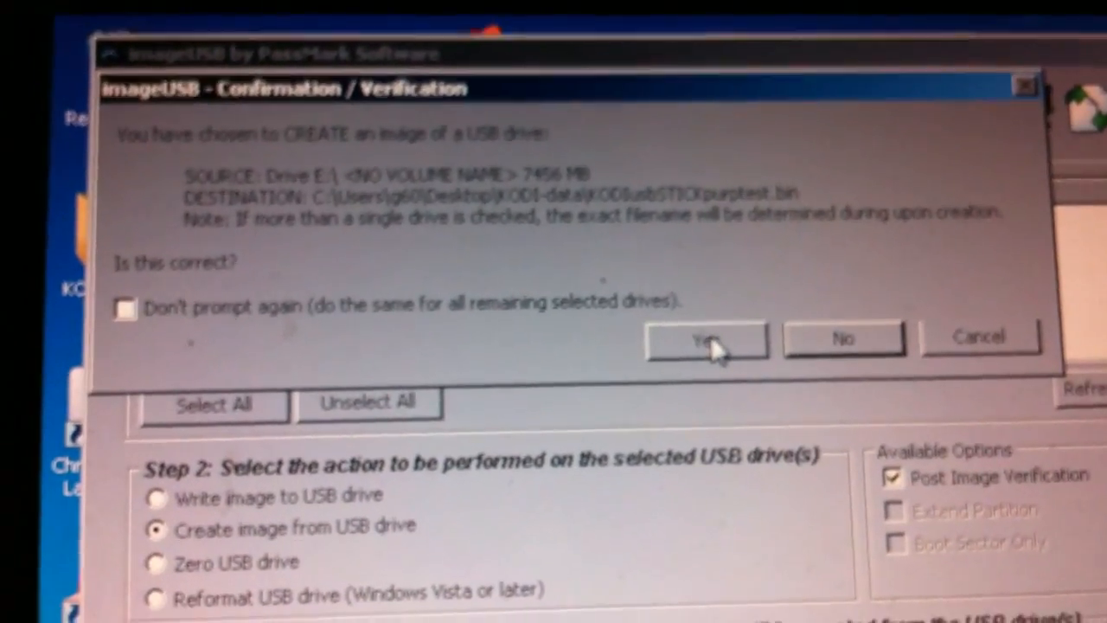
left_click(706, 337)
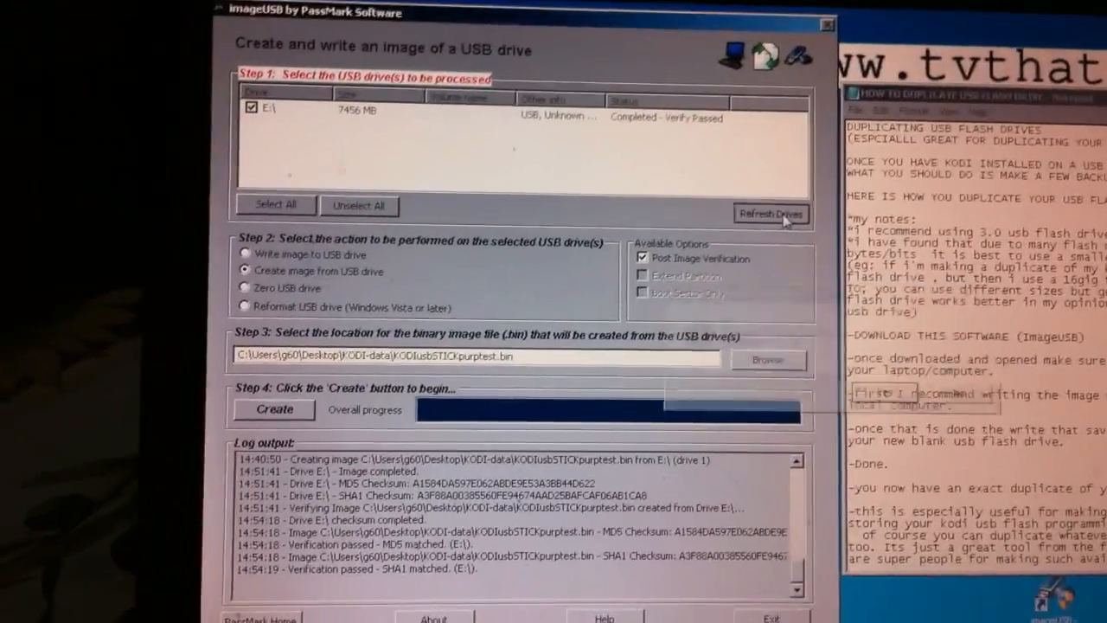
Step: Refresh the attached USB drives to detect the newly inserted drive
left_click(771, 215)
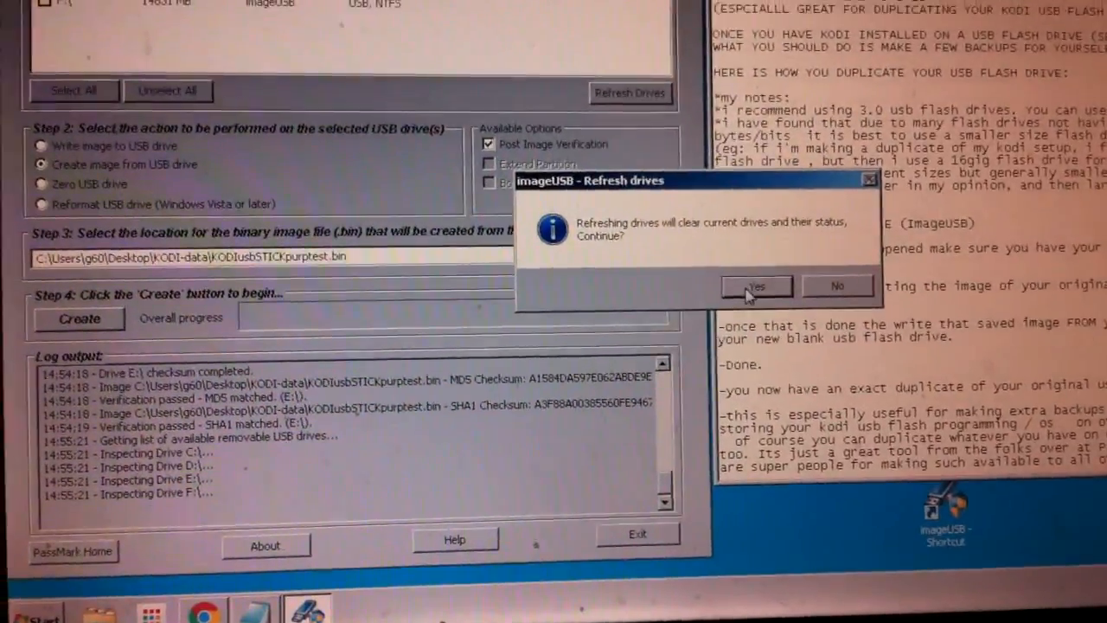
Step: Confirm the refresh, tick the 14831 MB F: drive and choose 'Write image to USB drive'
left_click(758, 286)
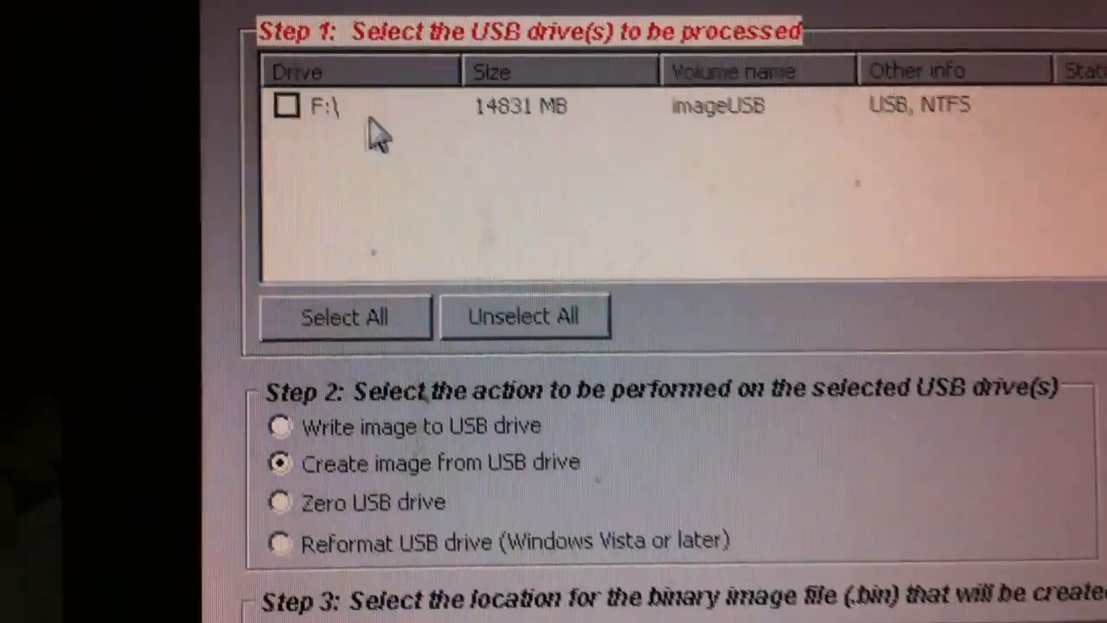
left_click(288, 106)
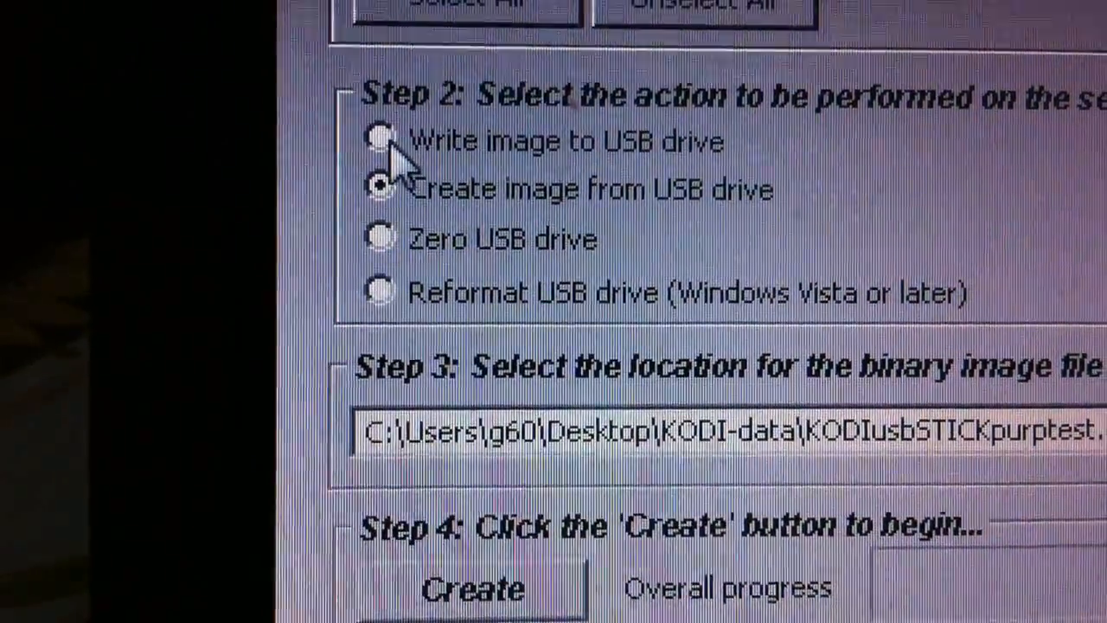
left_click(378, 142)
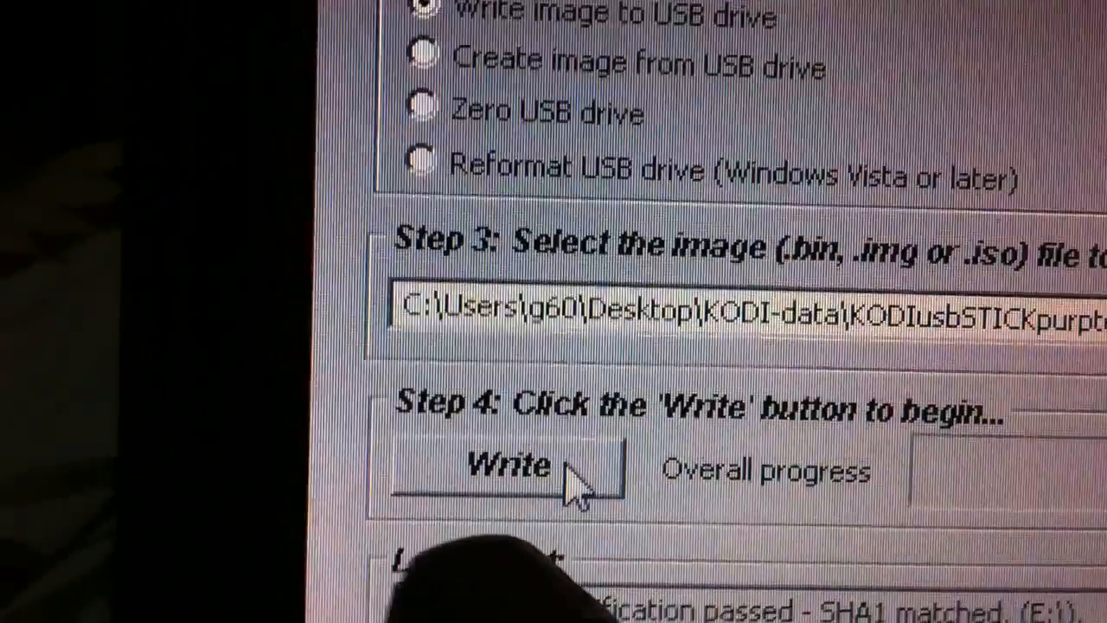
Step: Write the KODIusbSTICKpurptest image onto drive F:, accepting the overwrite warnings
left_click(519, 468)
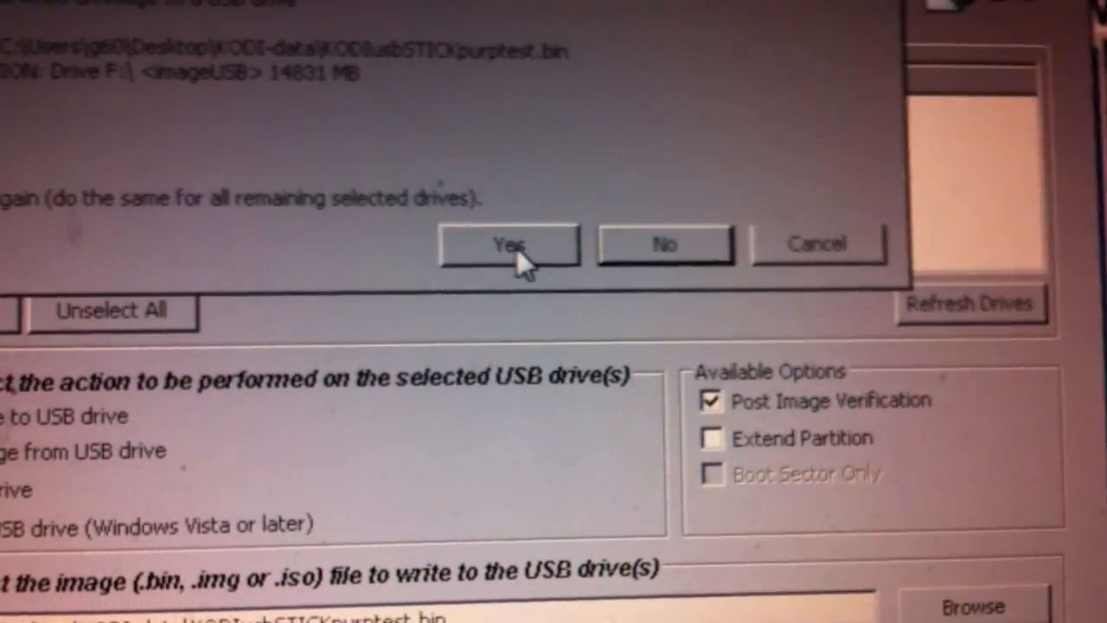
left_click(509, 246)
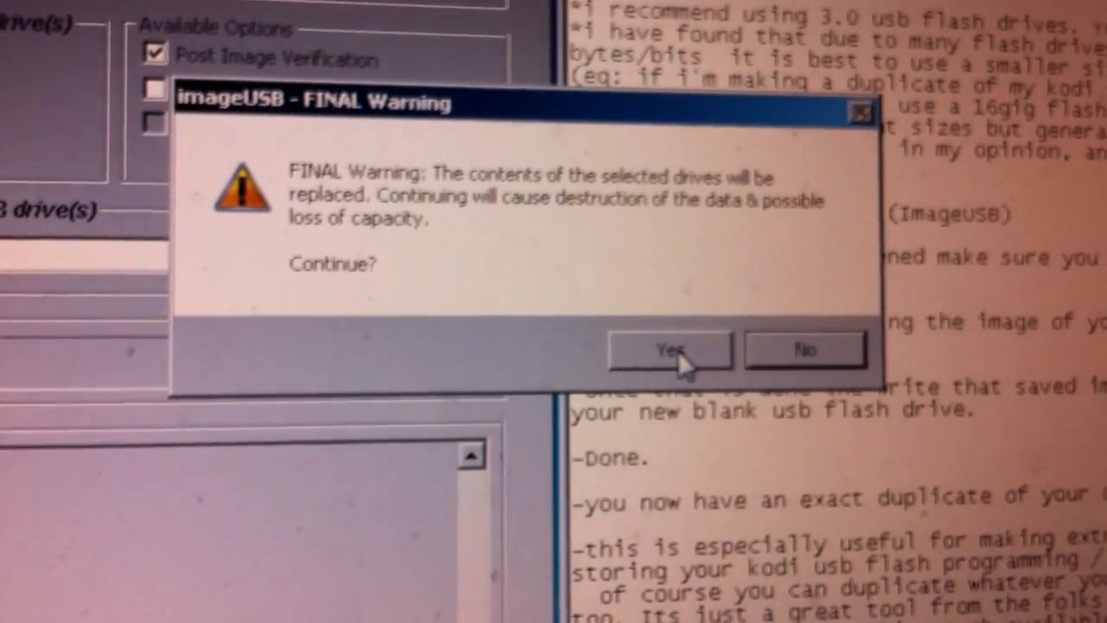
left_click(671, 349)
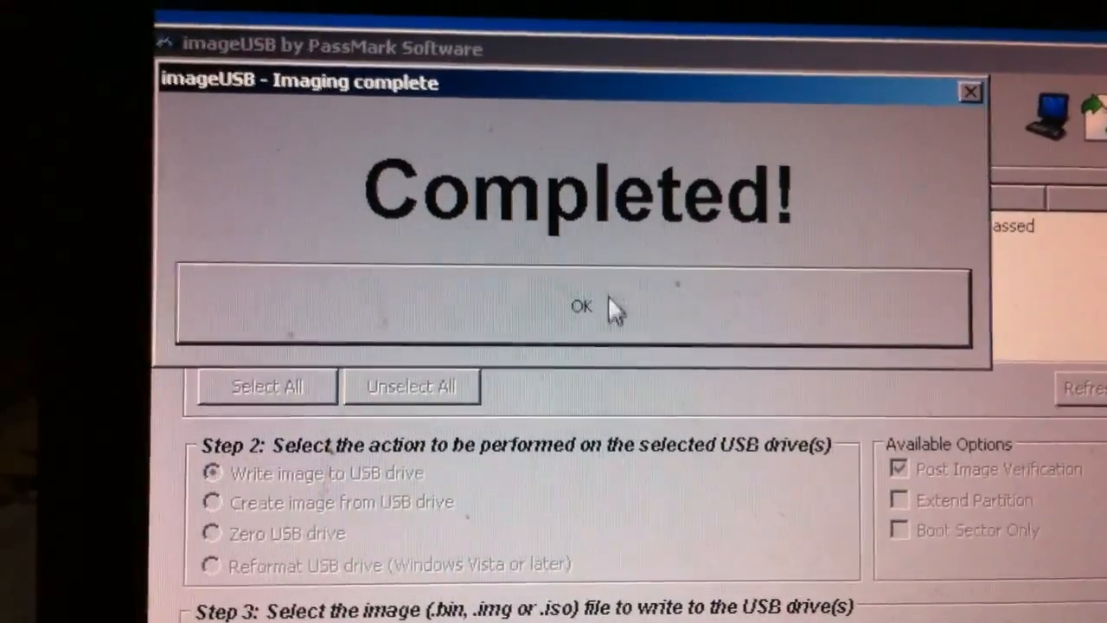
Step: Dismiss the imaging completed notice and return to the Notepad duplication notes
left_click(581, 308)
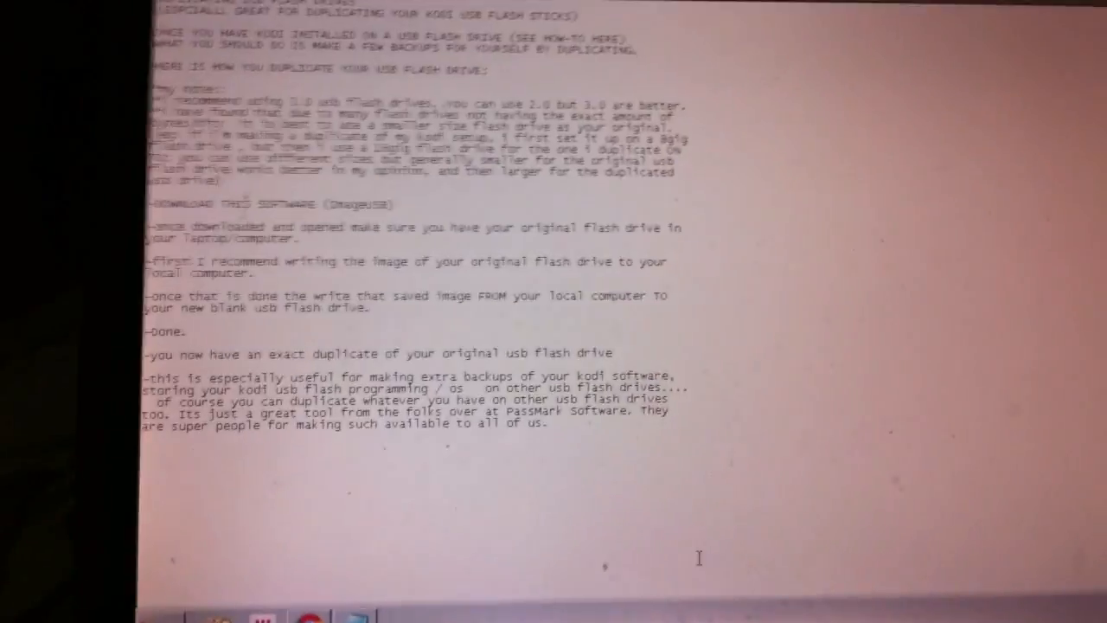
scroll("down", 3)
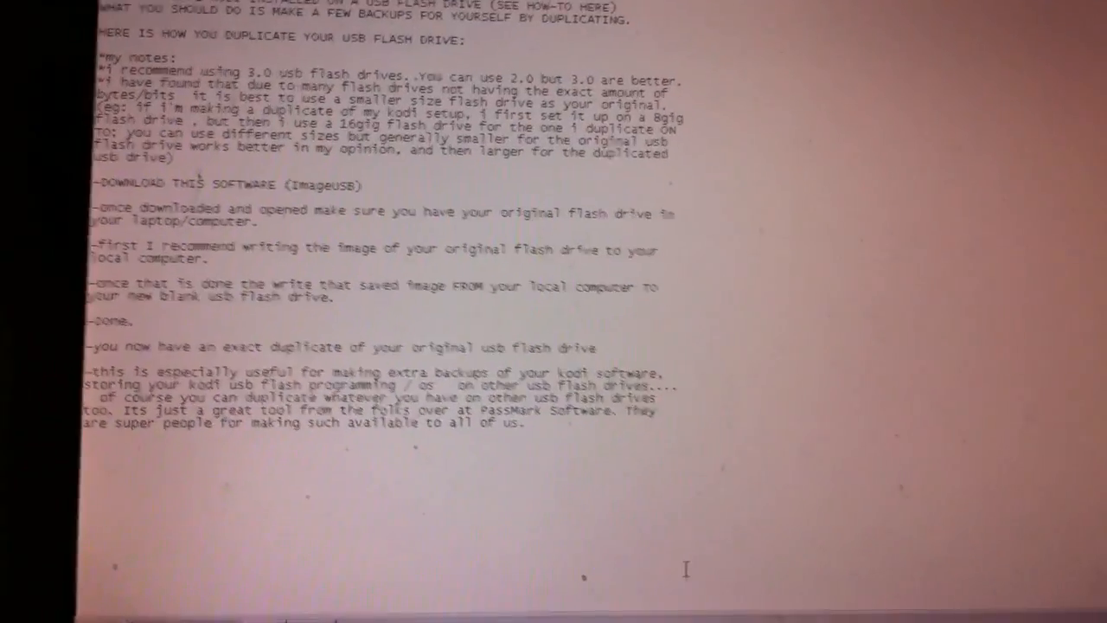